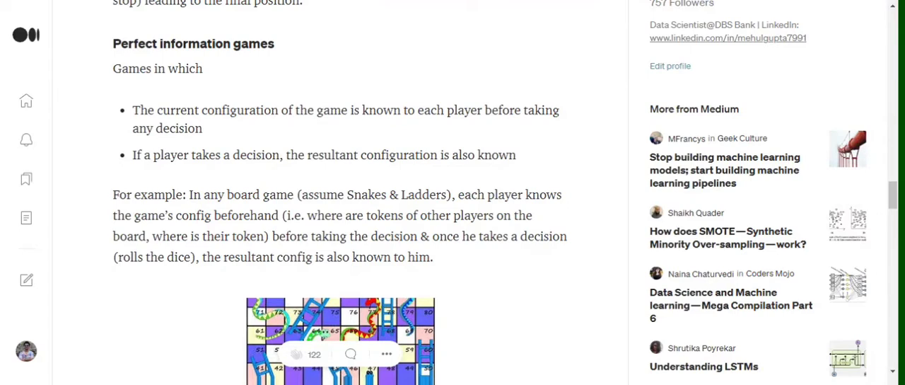
pyautogui.scroll(-3)
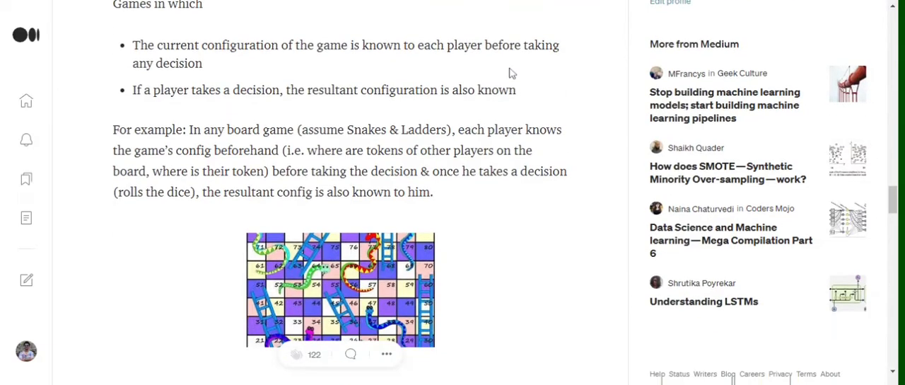
pyautogui.moveTo(502, 83)
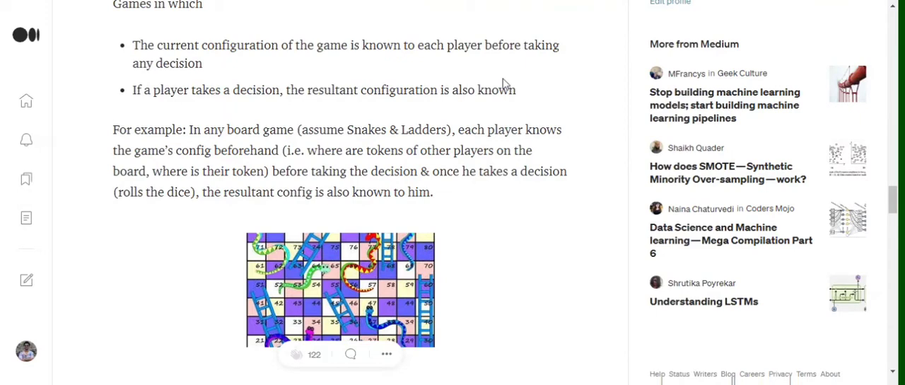
pyautogui.moveTo(505, 83)
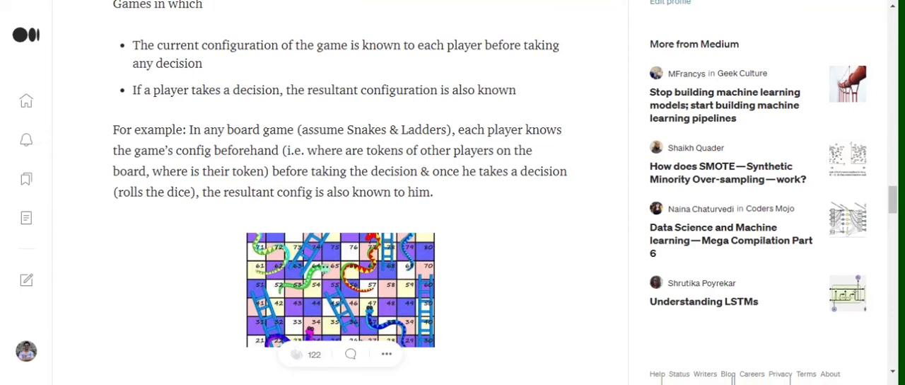
pyautogui.scroll(-3)
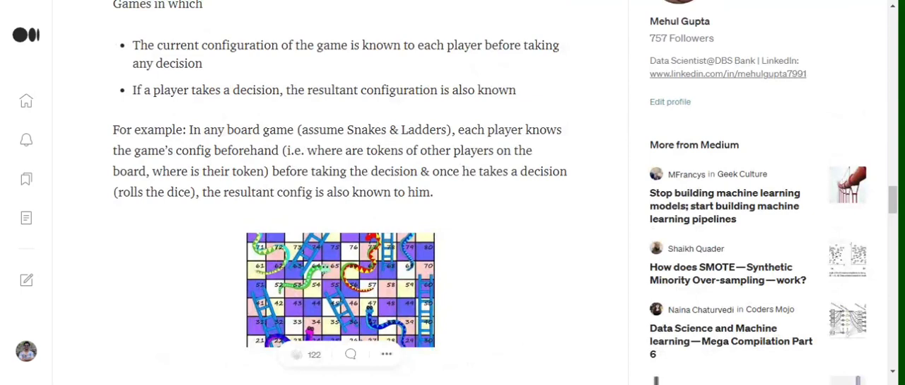
pyautogui.scroll(-3)
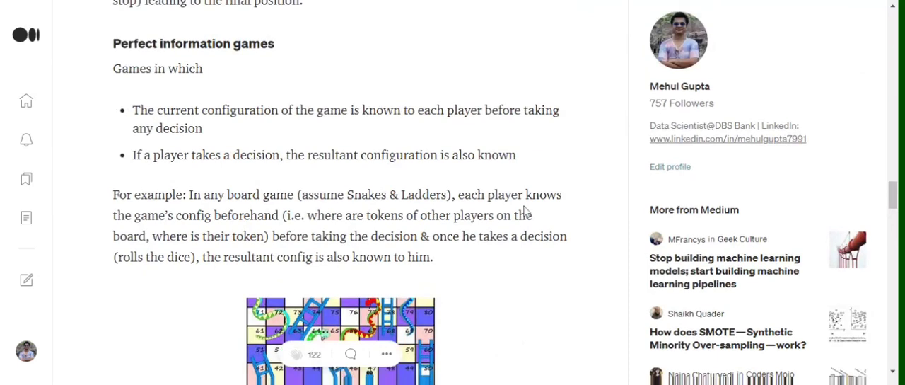